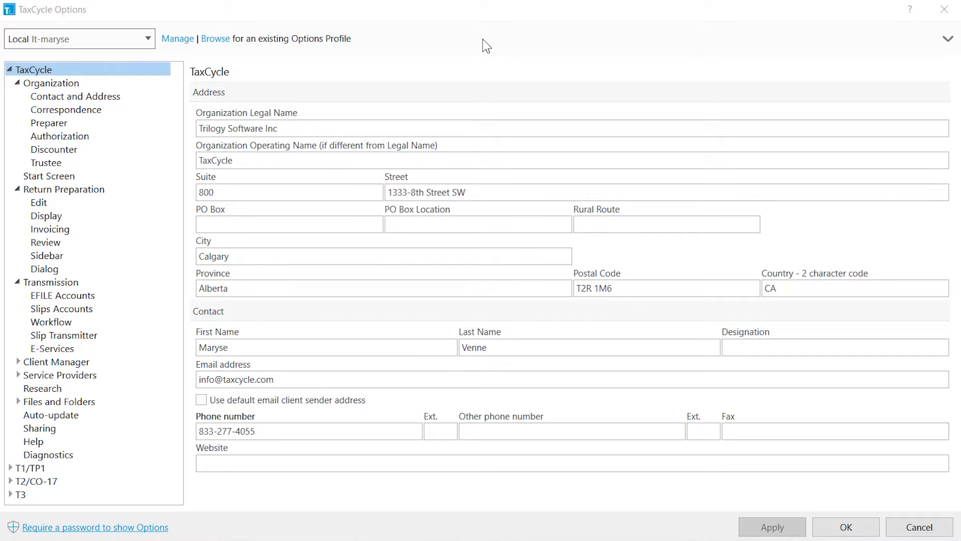
pyautogui.moveTo(177, 38)
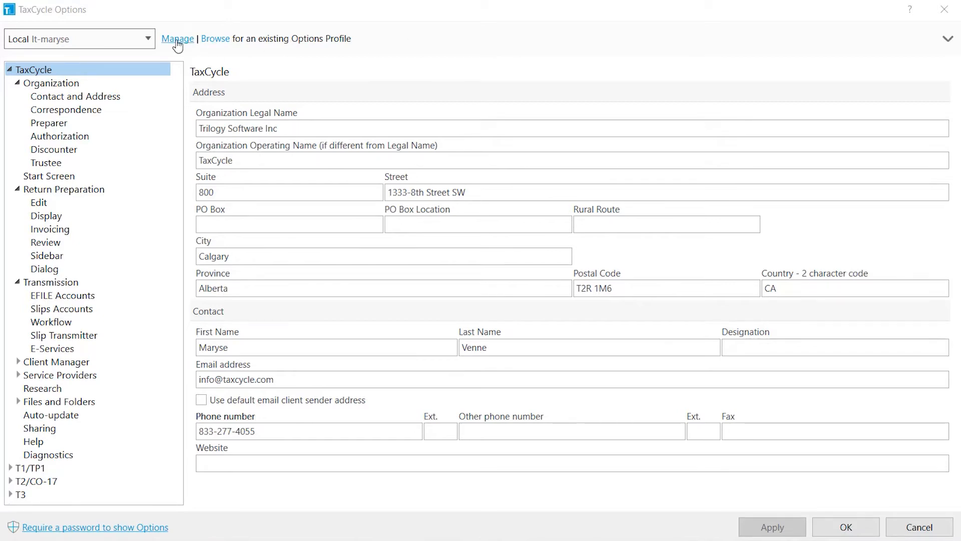
# Step: Open options profile management, listing the Local profile with its last-modified date
pyautogui.click(177, 38)
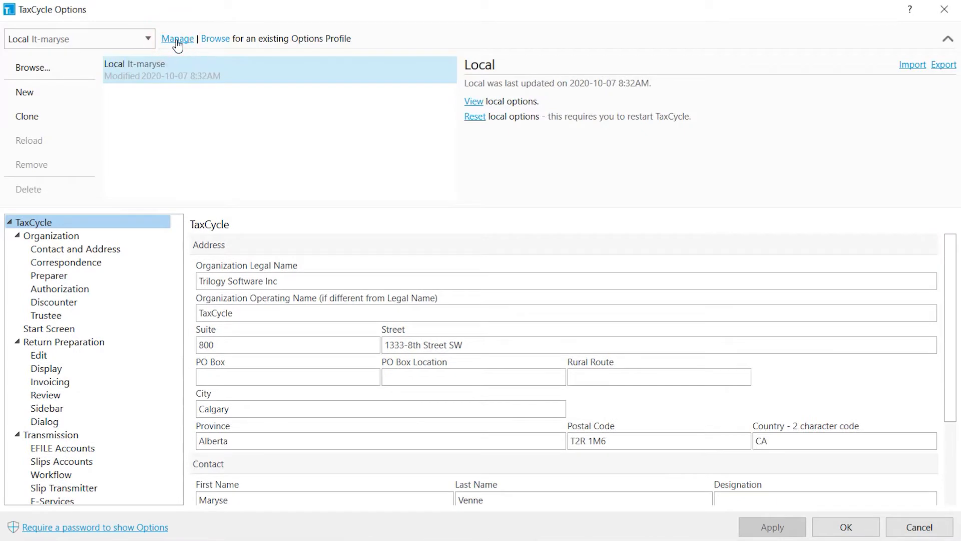
pyautogui.moveTo(24, 92)
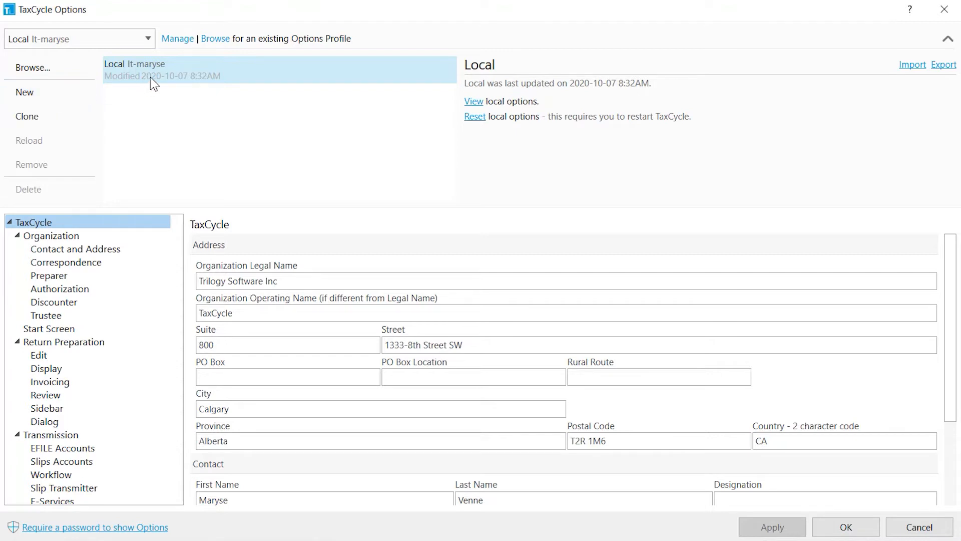
pyautogui.click(151, 80)
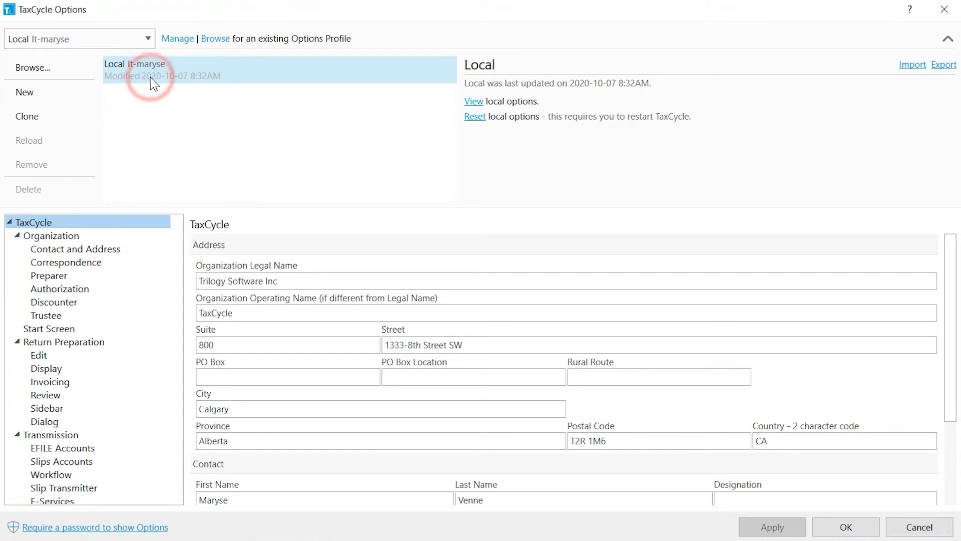
pyautogui.moveTo(27, 116)
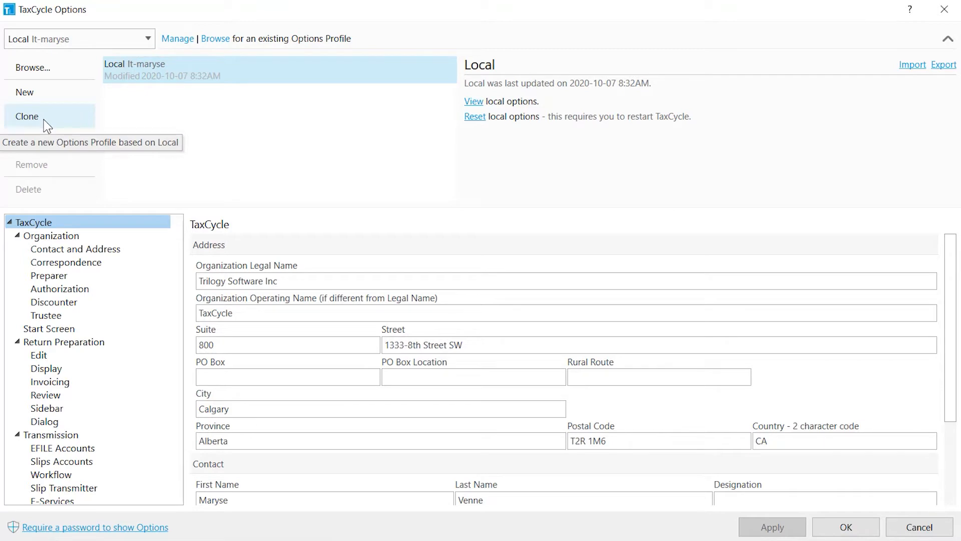
pyautogui.moveTo(24, 92)
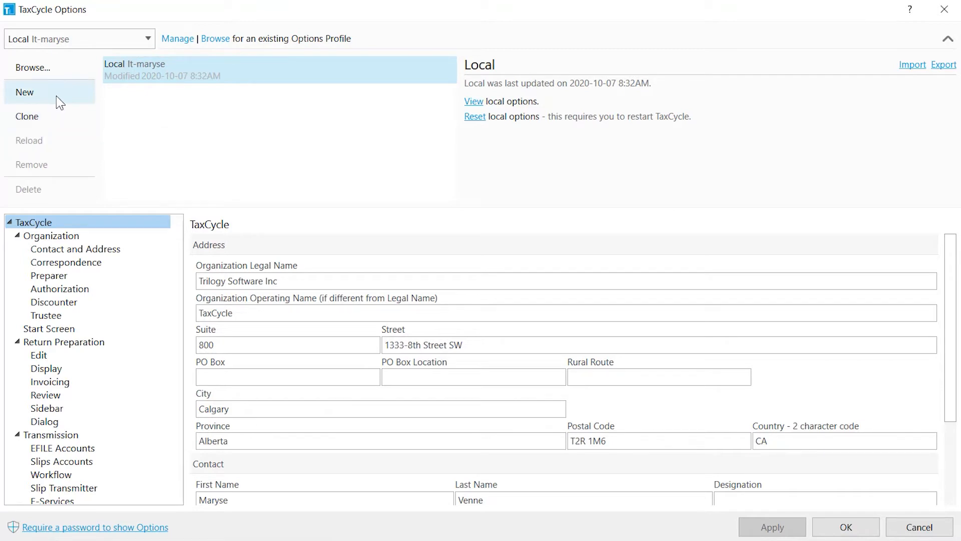
# Step: Start a new options profile stored in the Documents folder, named 'Office Options'
pyautogui.click(24, 92)
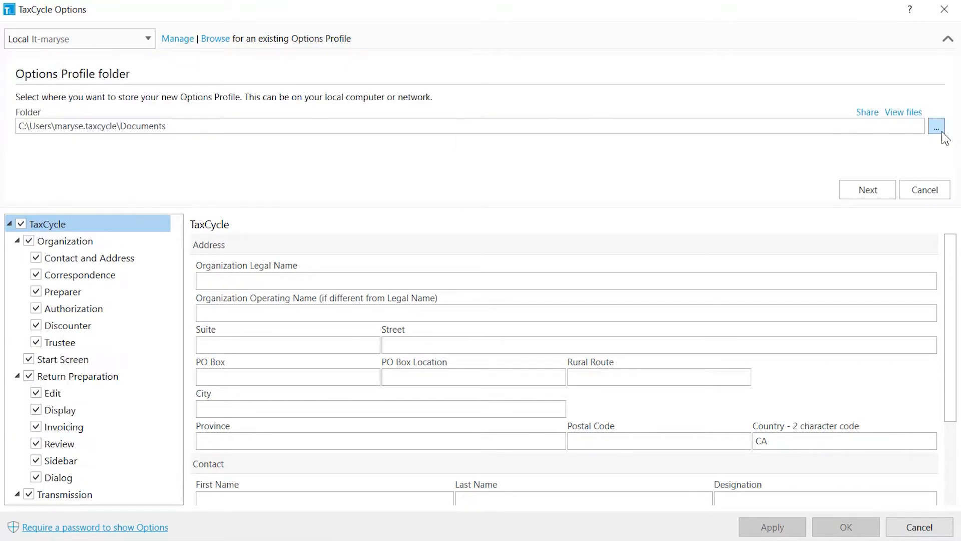
pyautogui.click(937, 126)
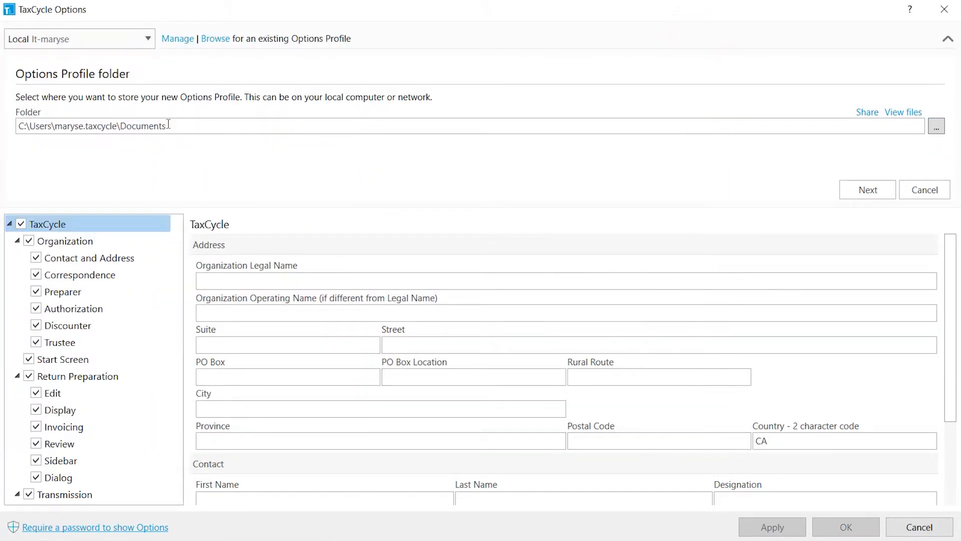
pyautogui.tripleClick(92, 126)
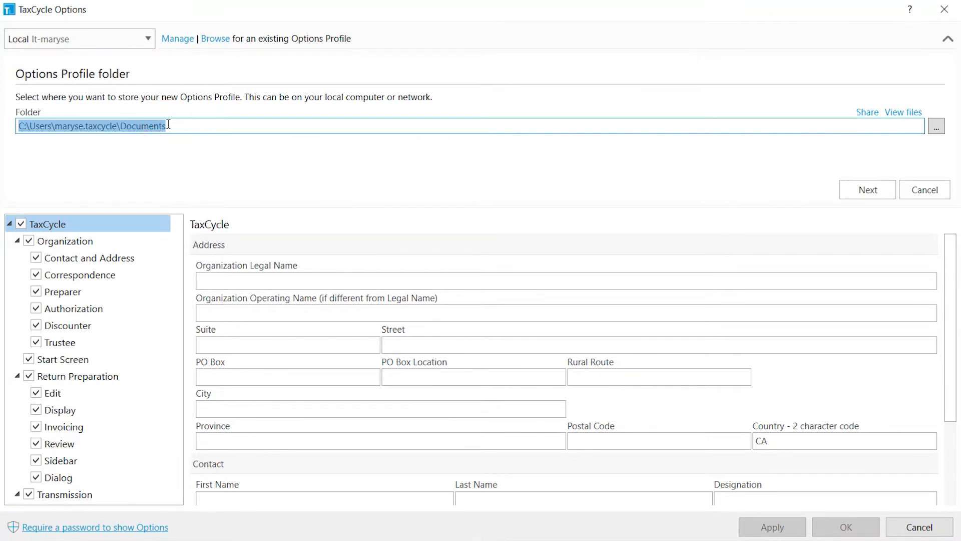
pyautogui.write('\\\\mycomputer\\\\s')
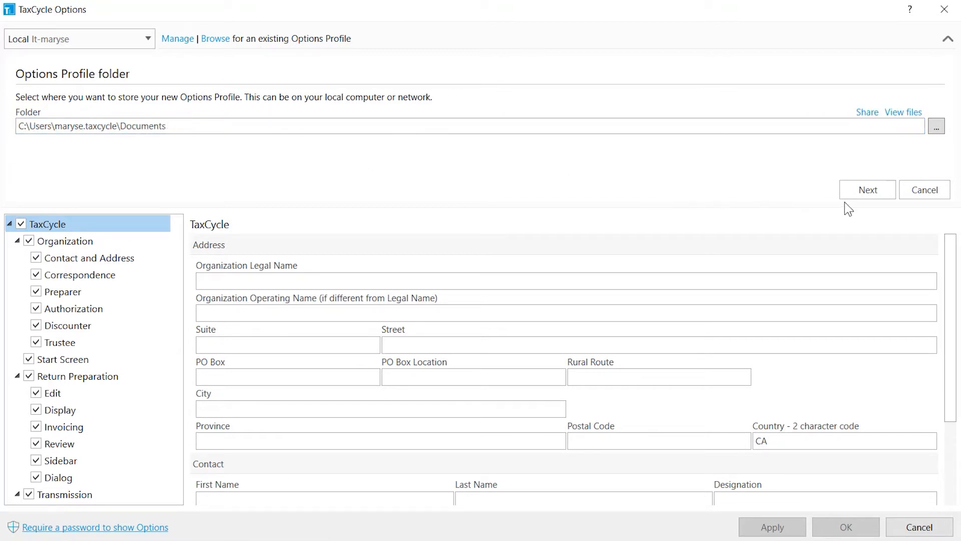
pyautogui.click(866, 189)
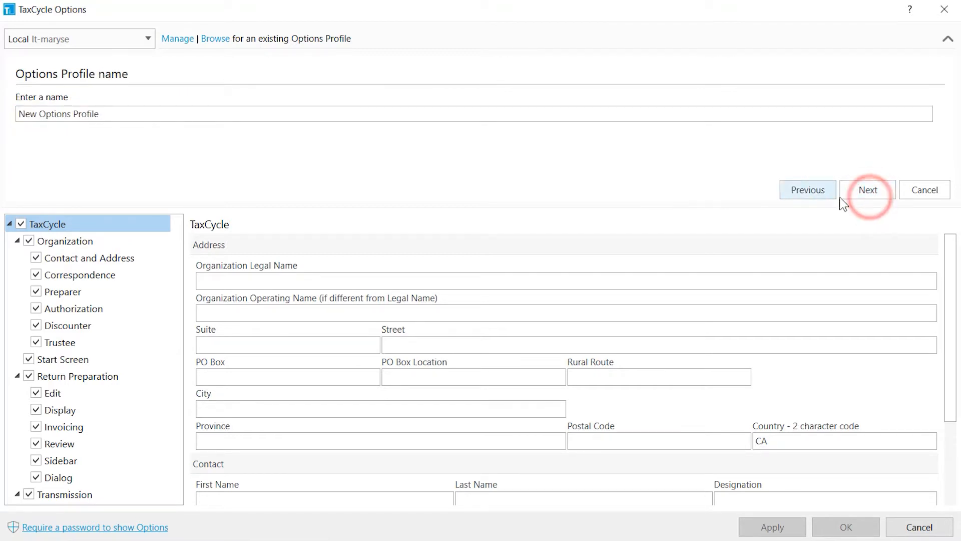
pyautogui.write('Office Options')
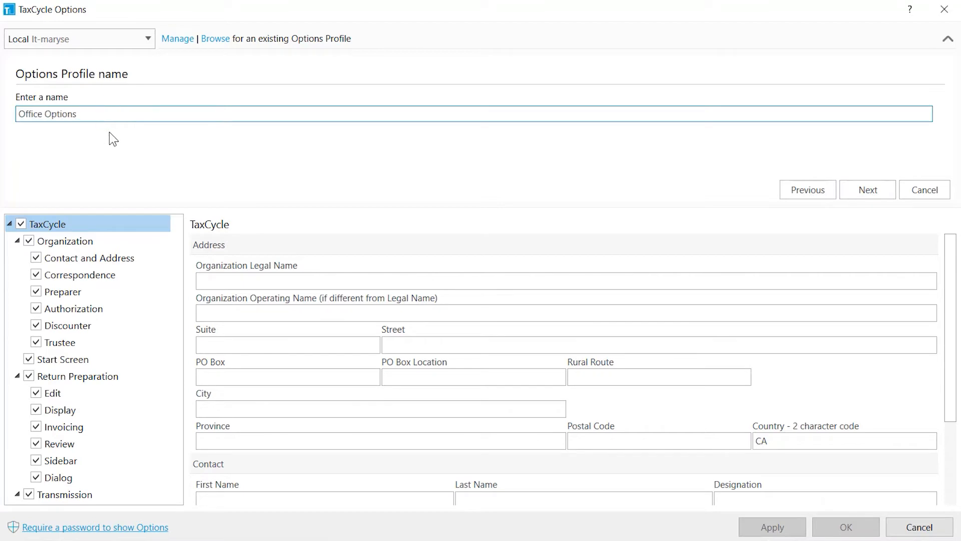
# Step: Exclude the Preparer, Edit and Display pages from the Office Options profile
pyautogui.click(867, 189)
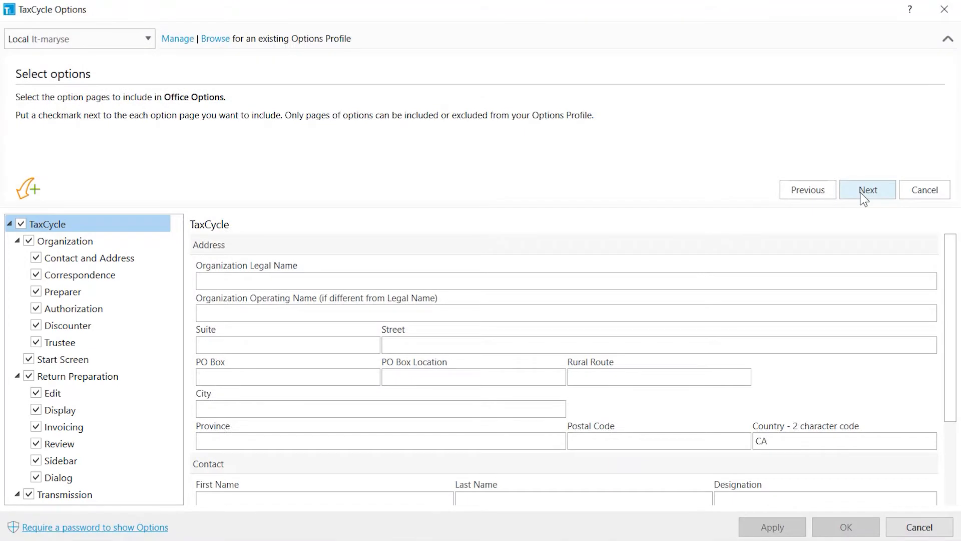
pyautogui.click(62, 291)
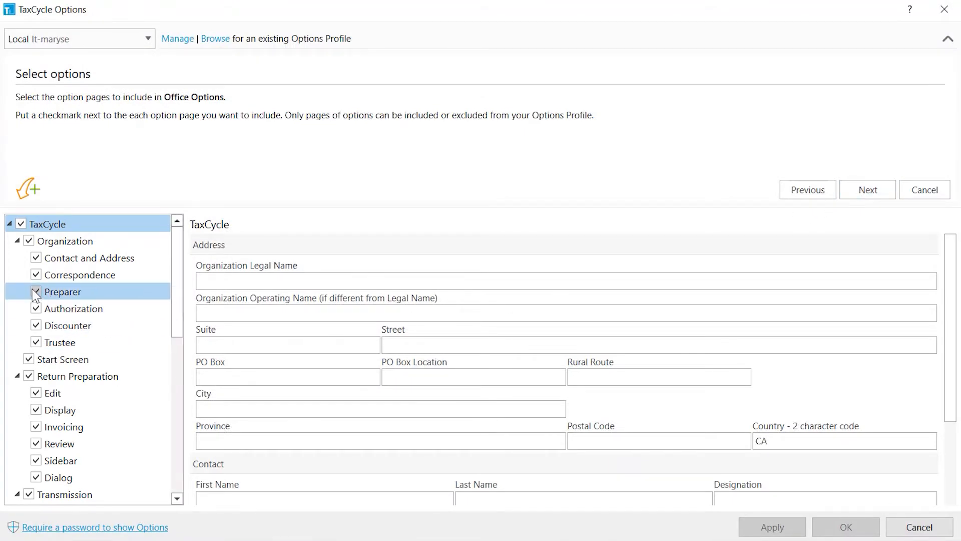
pyautogui.click(36, 291)
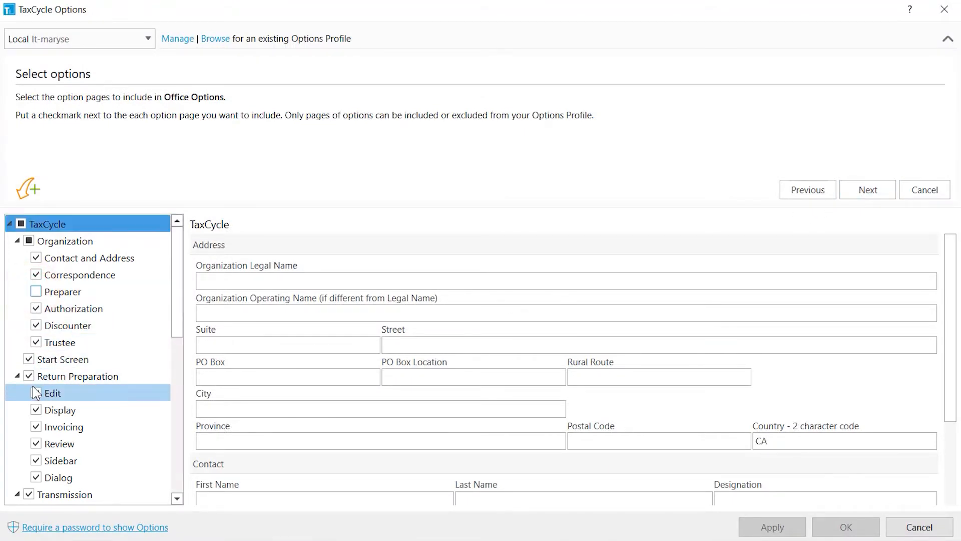
pyautogui.click(36, 409)
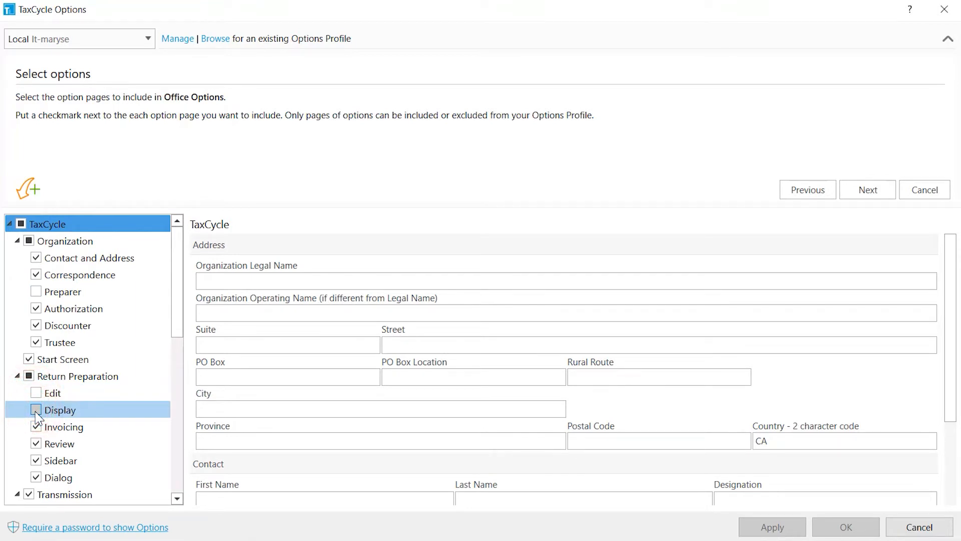
# Step: Enter contact details Org ABC, 1 Street, AB, postal code T1T1T1
pyautogui.click(89, 258)
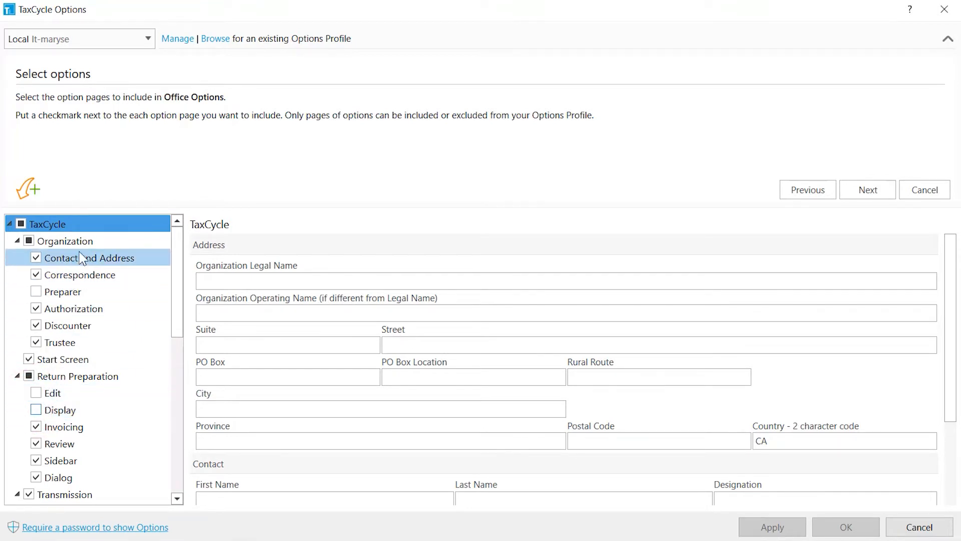
pyautogui.write('Org')
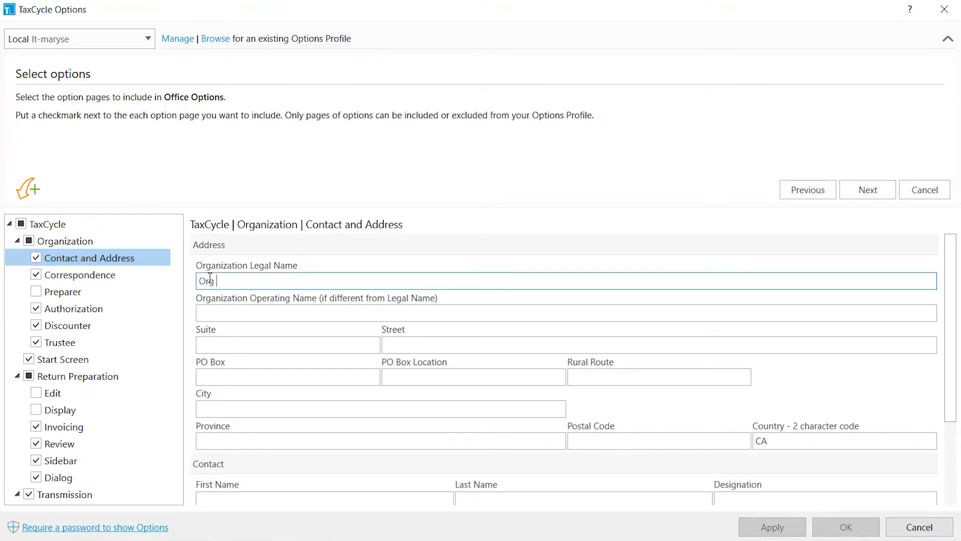
pyautogui.write('T1T1')
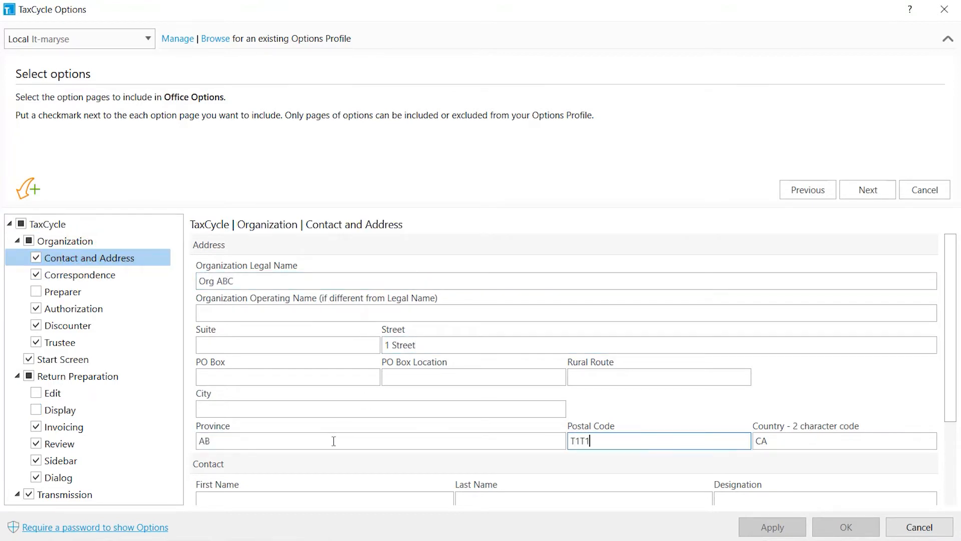
pyautogui.write('T1')
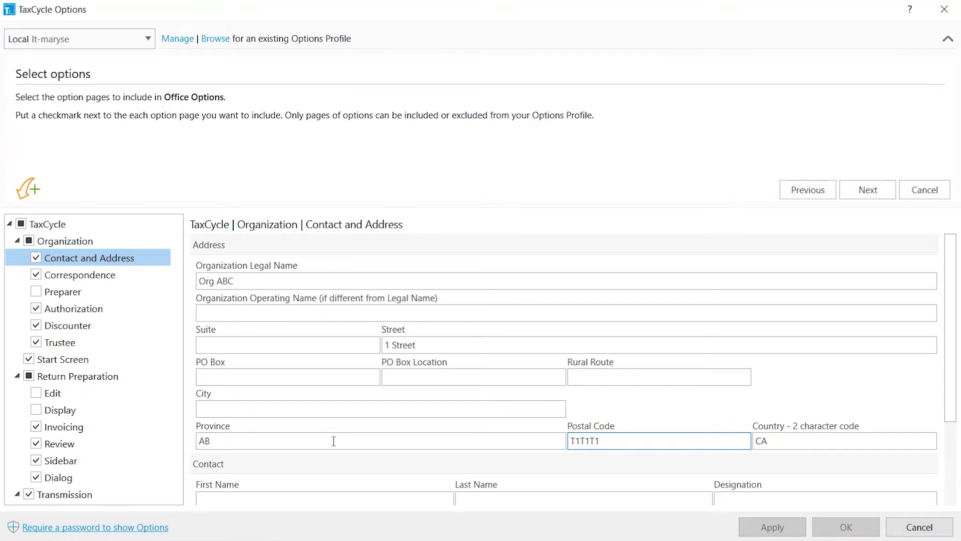
# Step: Create Office Options from the Summary page with the sharing email option unchecked
pyautogui.click(866, 190)
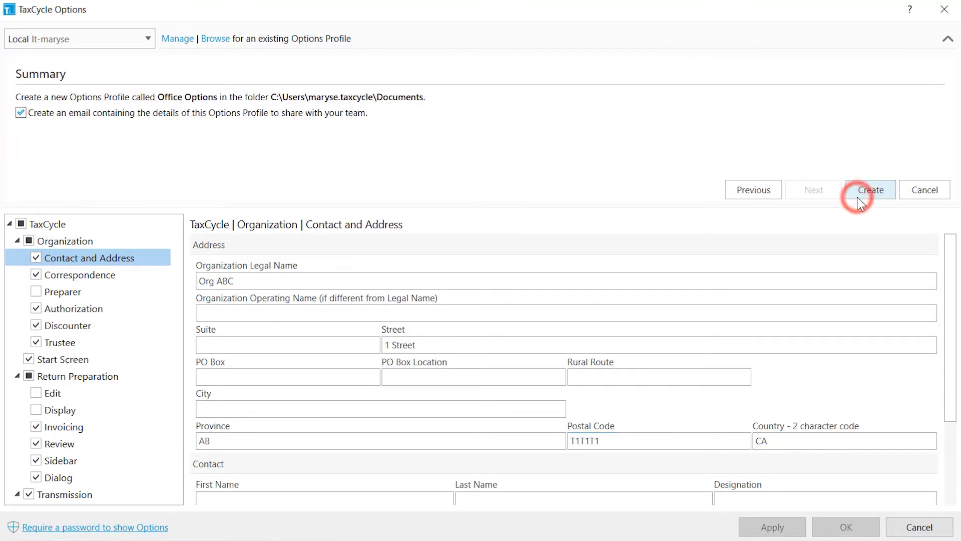
pyautogui.click(869, 190)
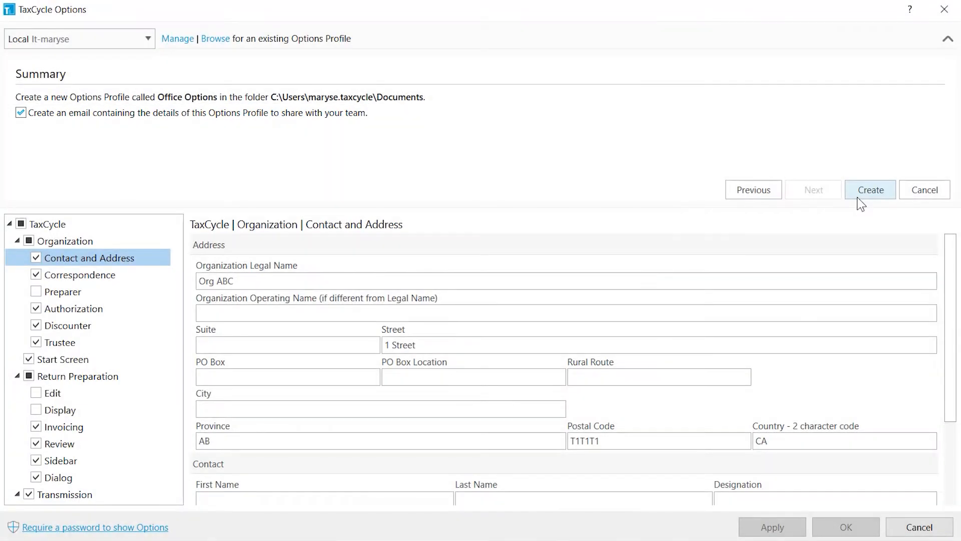
pyautogui.click(21, 112)
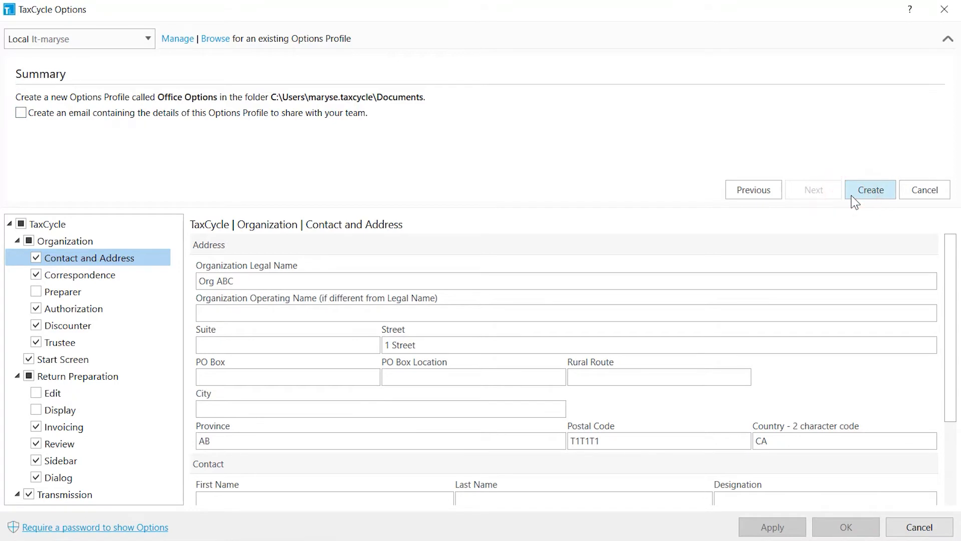
pyautogui.click(869, 189)
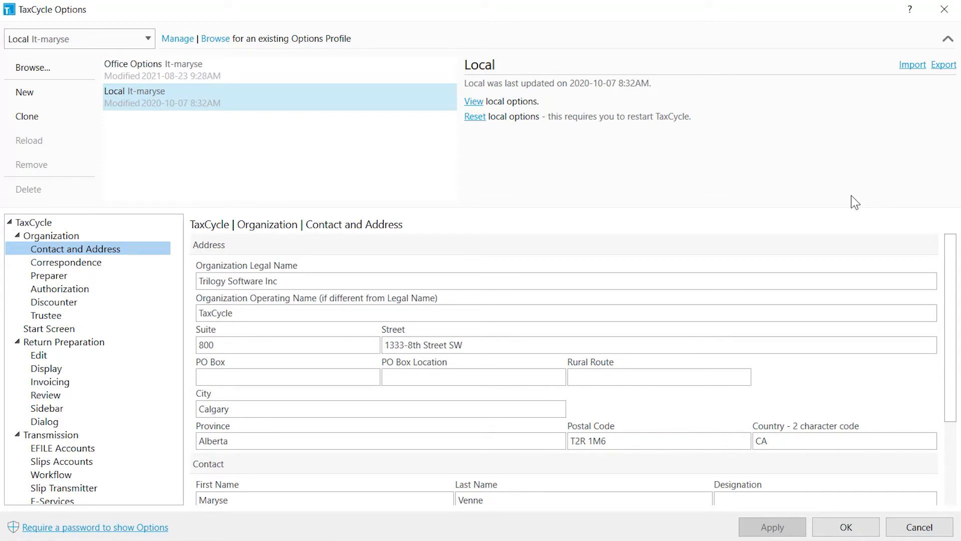
# Step: Share the Office Options folder read-only with everyone, then close profile management
pyautogui.click(153, 69)
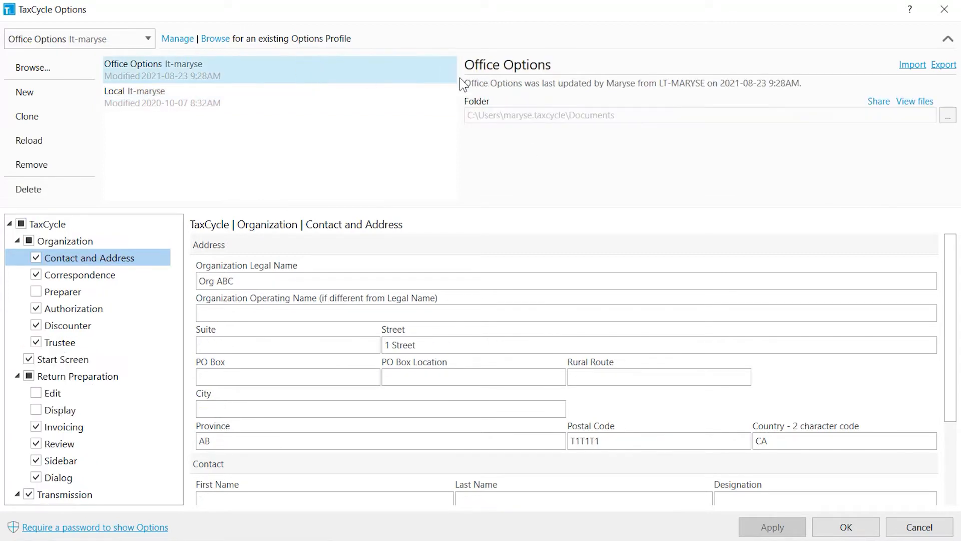
pyautogui.click(878, 101)
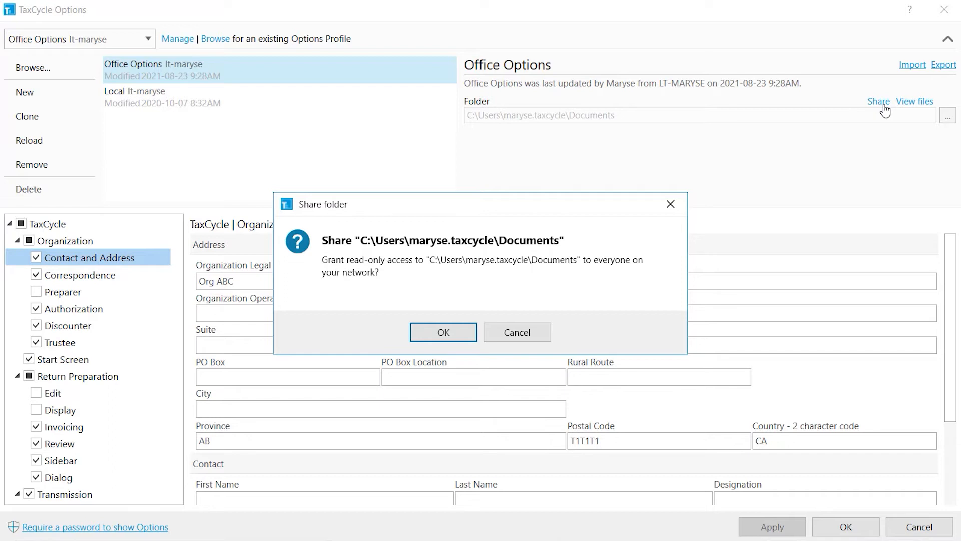
pyautogui.click(443, 332)
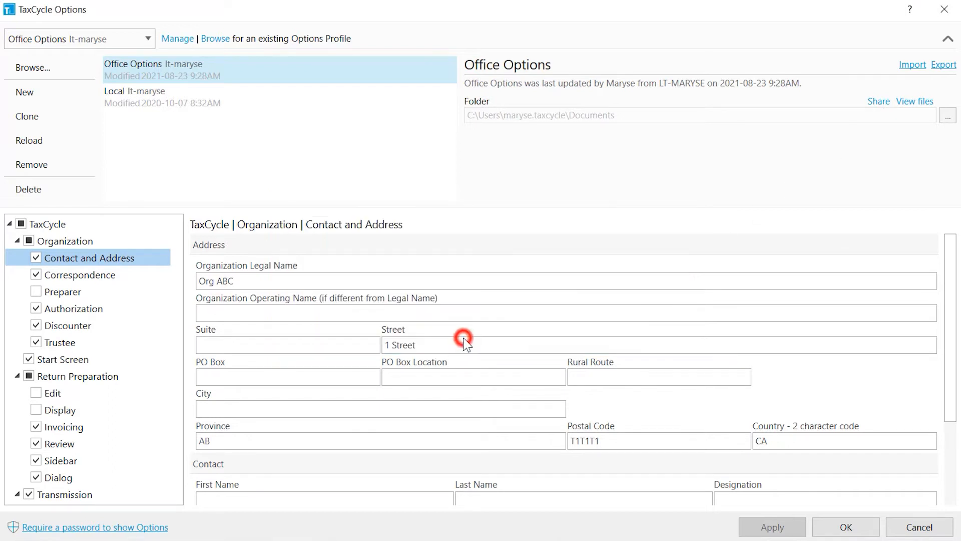
pyautogui.click(464, 342)
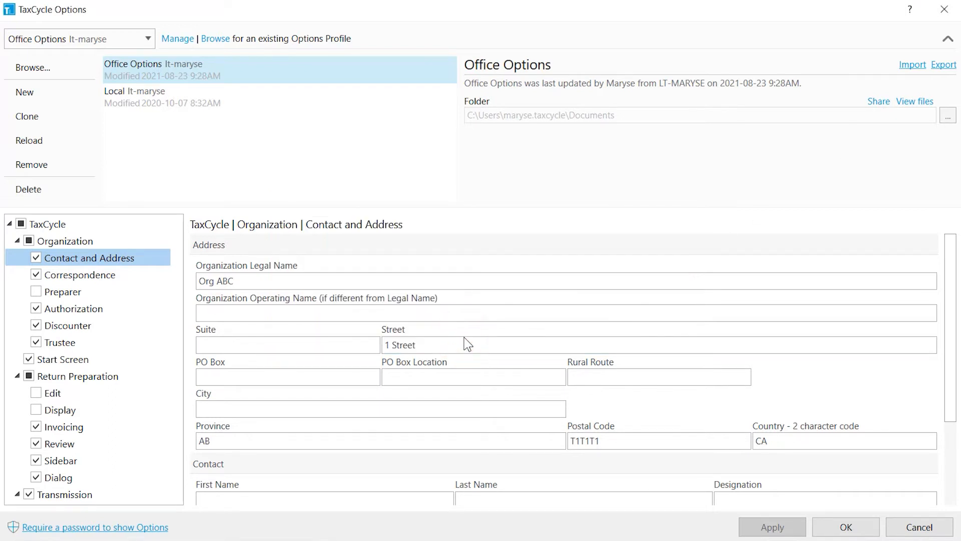
pyautogui.click(133, 91)
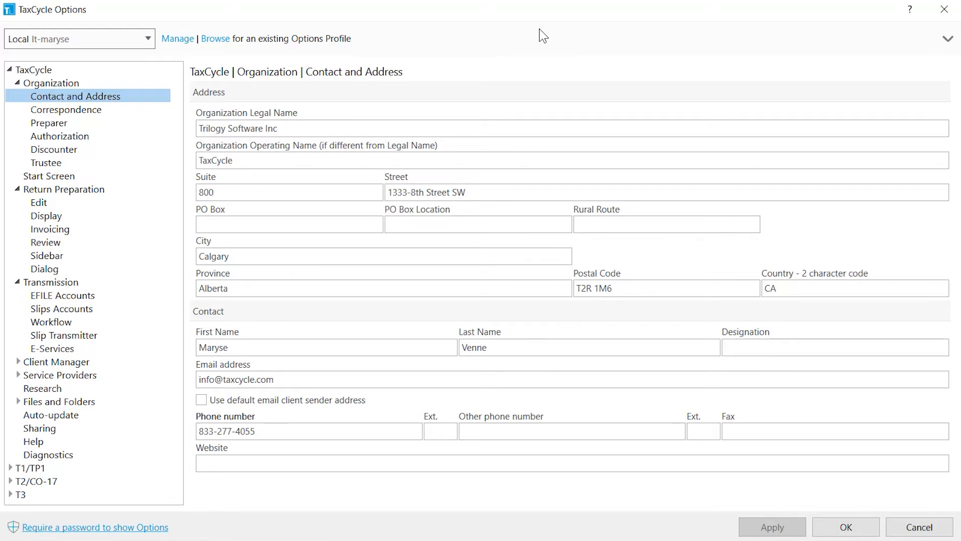
# Step: Load Calgary Office Options.zip from Documents as the active options profile
pyautogui.click(215, 39)
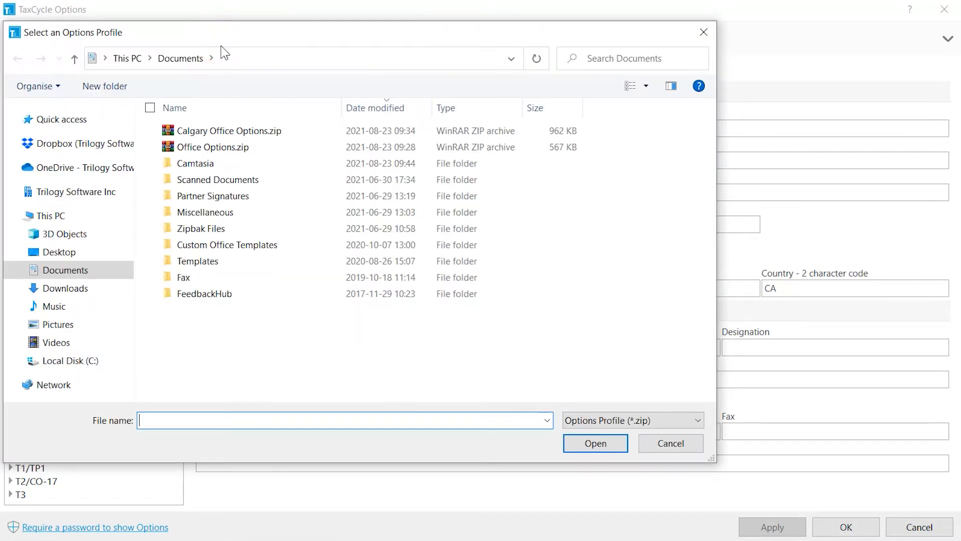
pyautogui.click(231, 130)
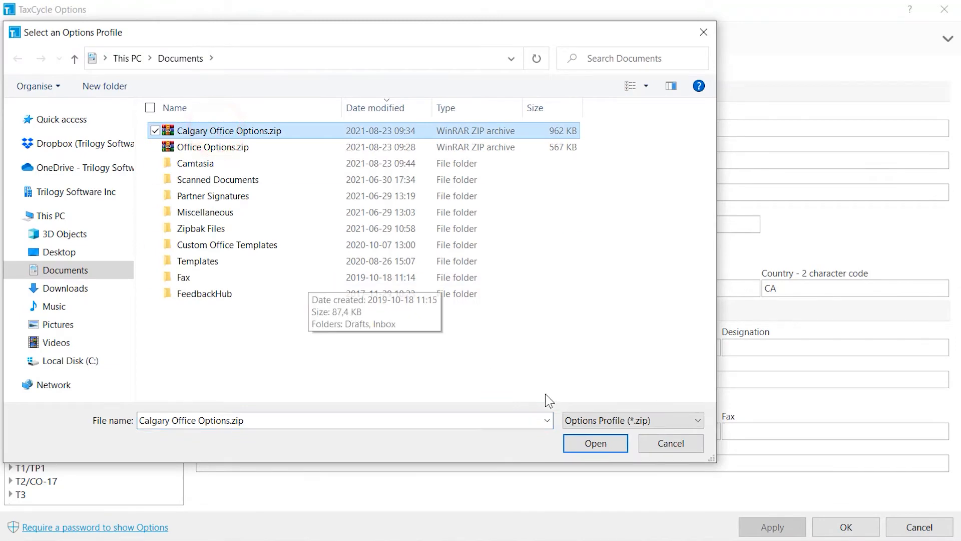
pyautogui.click(594, 443)
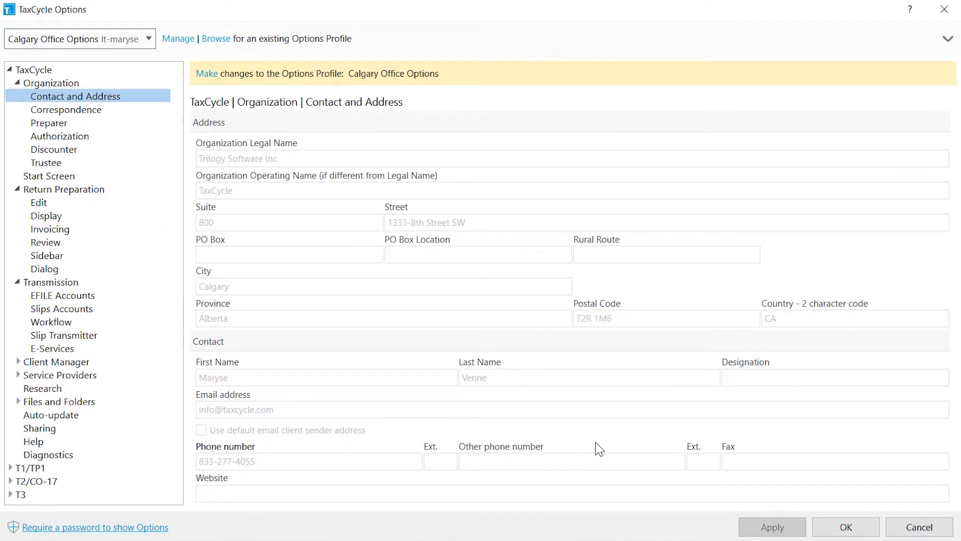
# Step: Make Office Options active, cancelling a 'Calgary' city edit so city stays blank
pyautogui.click(148, 39)
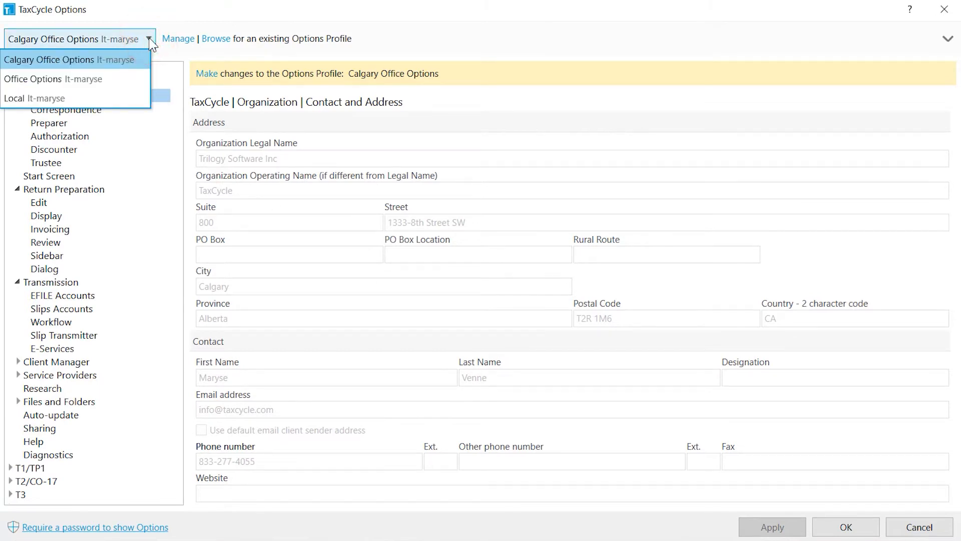
pyautogui.moveTo(54, 79)
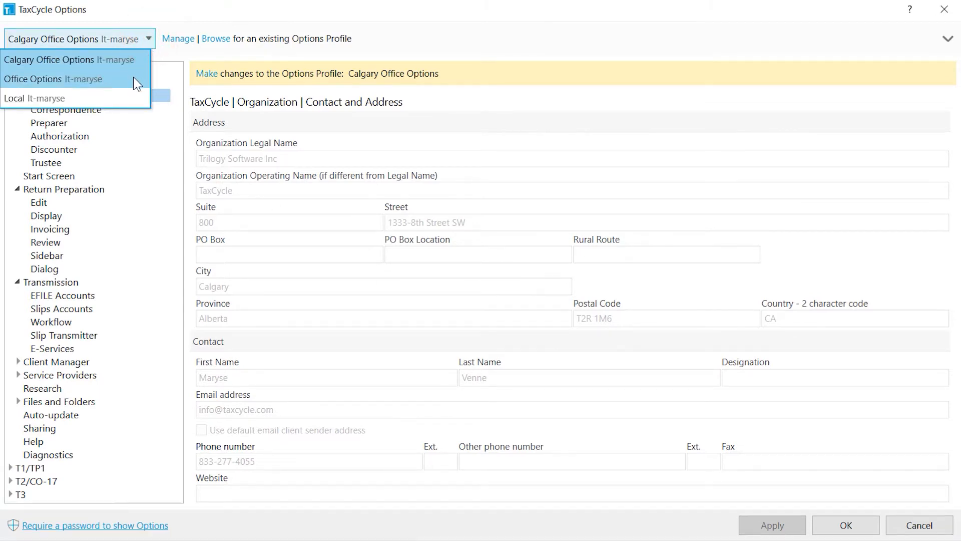
pyautogui.click(54, 79)
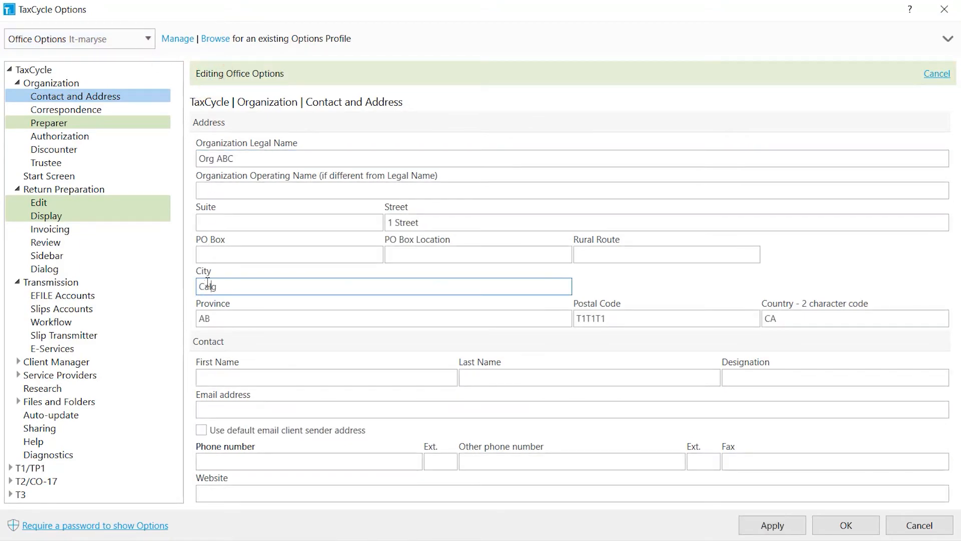
pyautogui.write('Calgary')
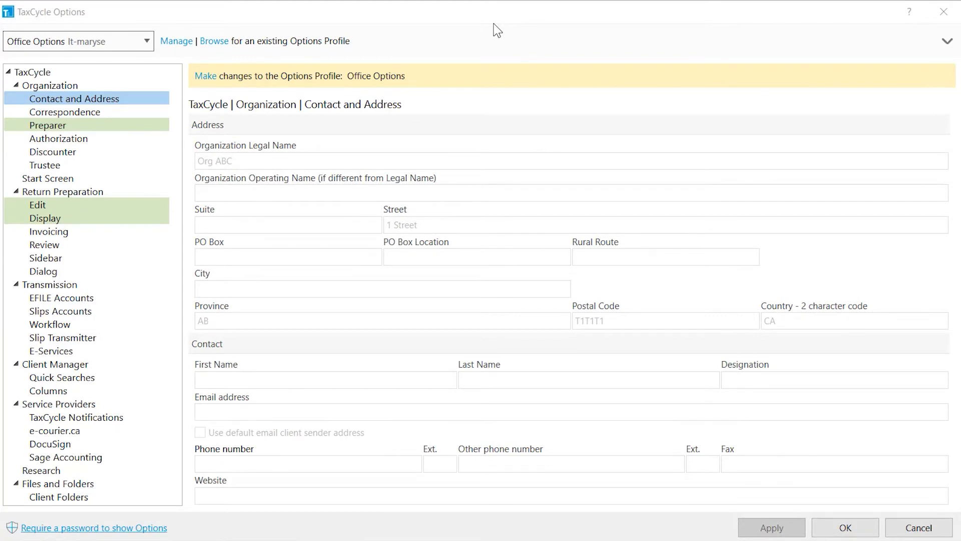
pyautogui.moveTo(110, 532)
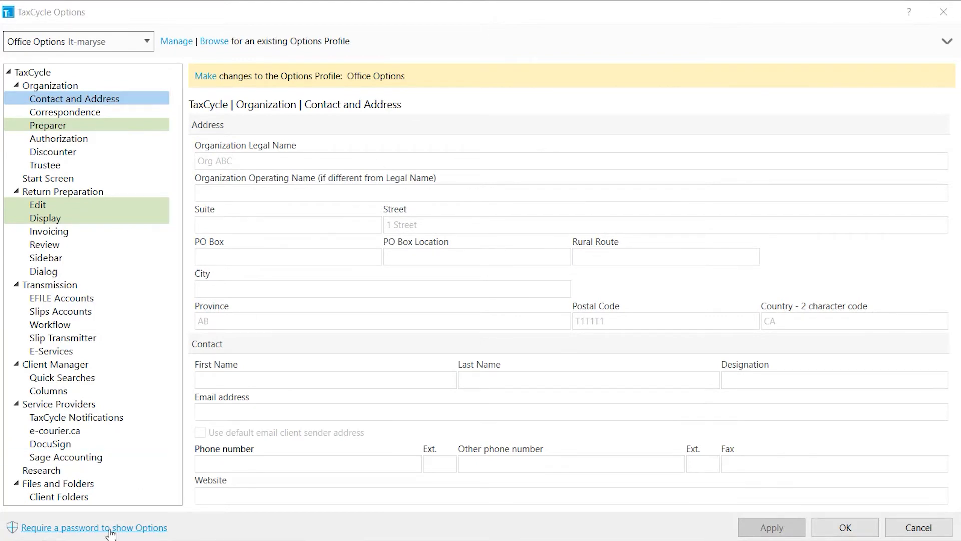
pyautogui.click(92, 527)
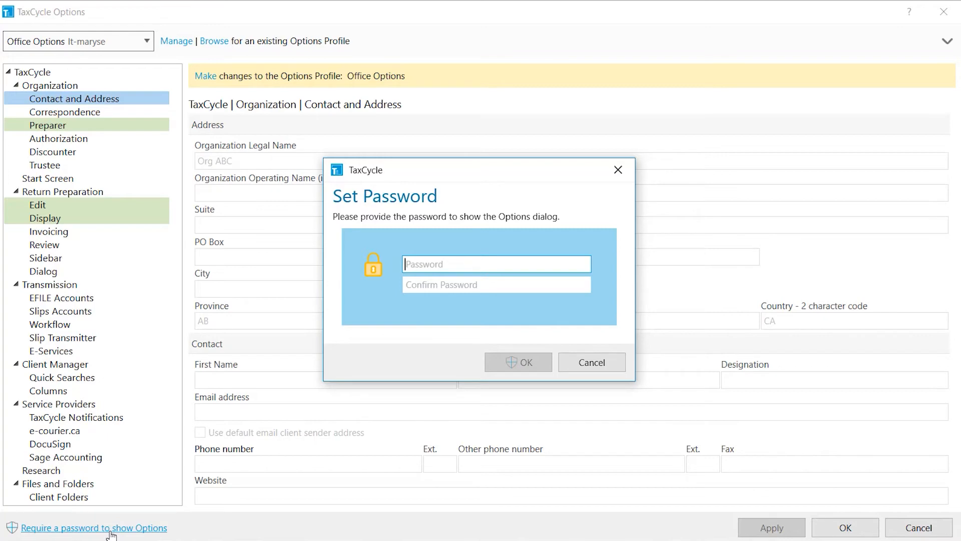
pyautogui.click(590, 361)
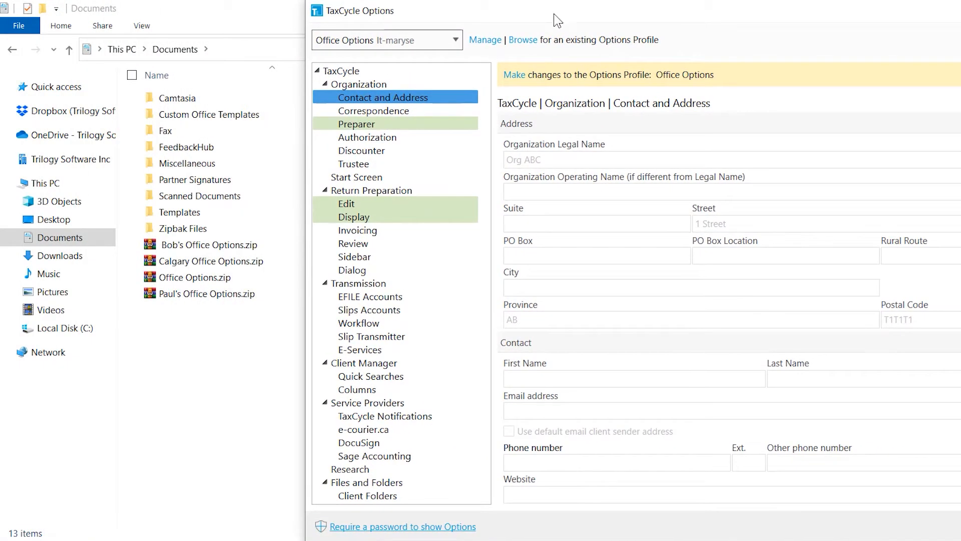
# Step: Set Paul's Office Options.zip to read-only in its file Properties
pyautogui.rightClick(246, 294)
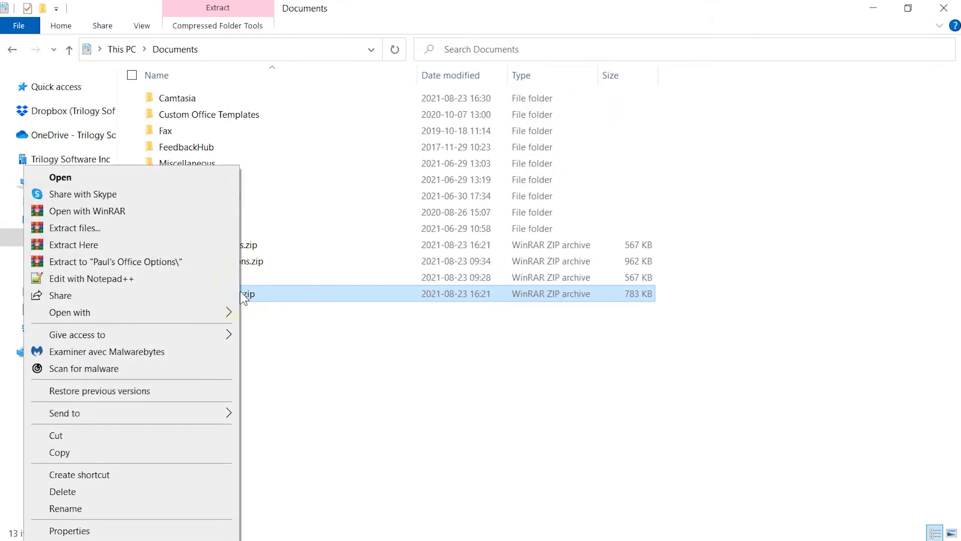
pyautogui.click(69, 530)
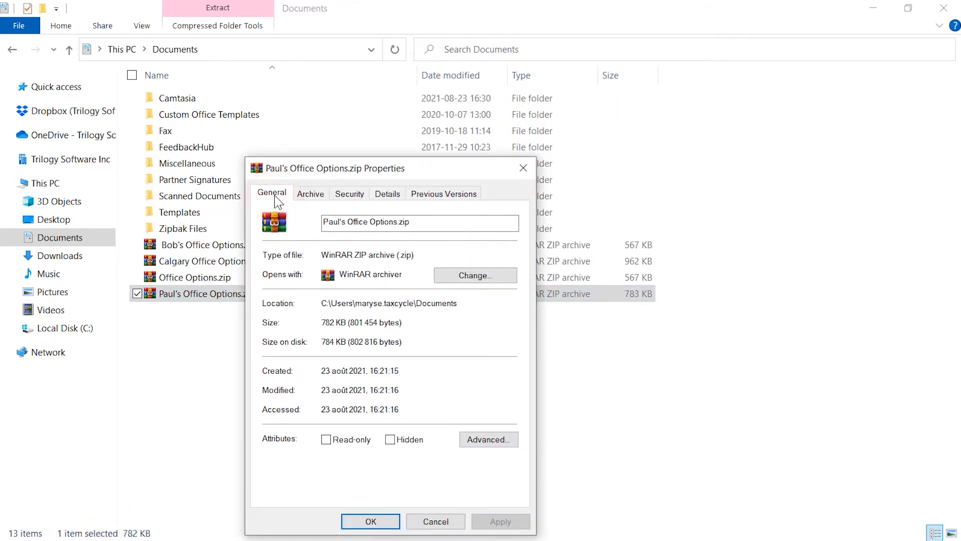
pyautogui.click(325, 439)
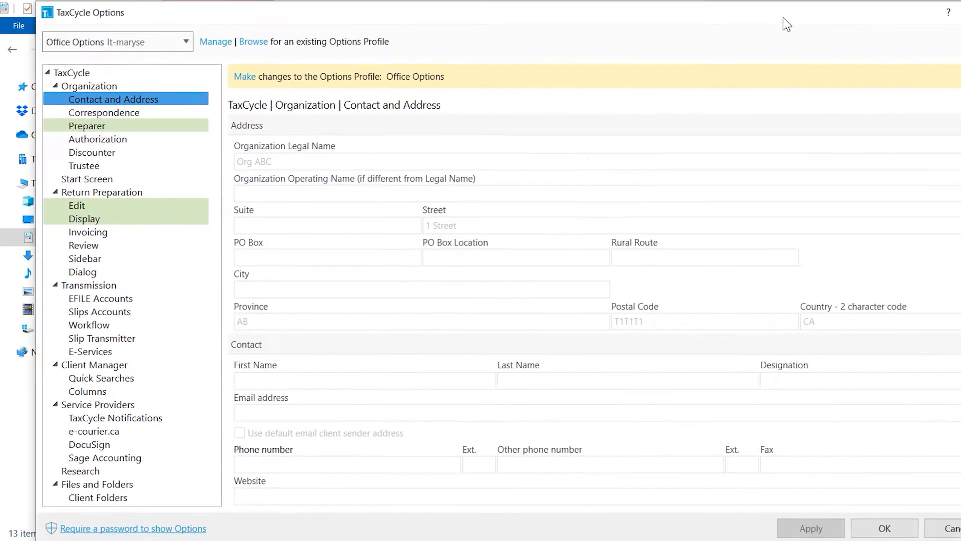
# Step: Switch the active options profile to Local
pyautogui.click(147, 41)
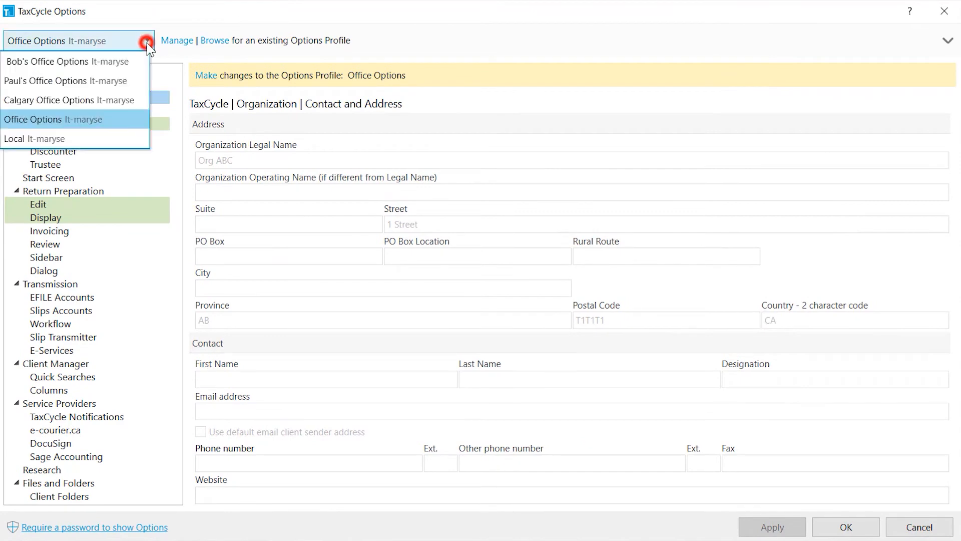
pyautogui.click(65, 80)
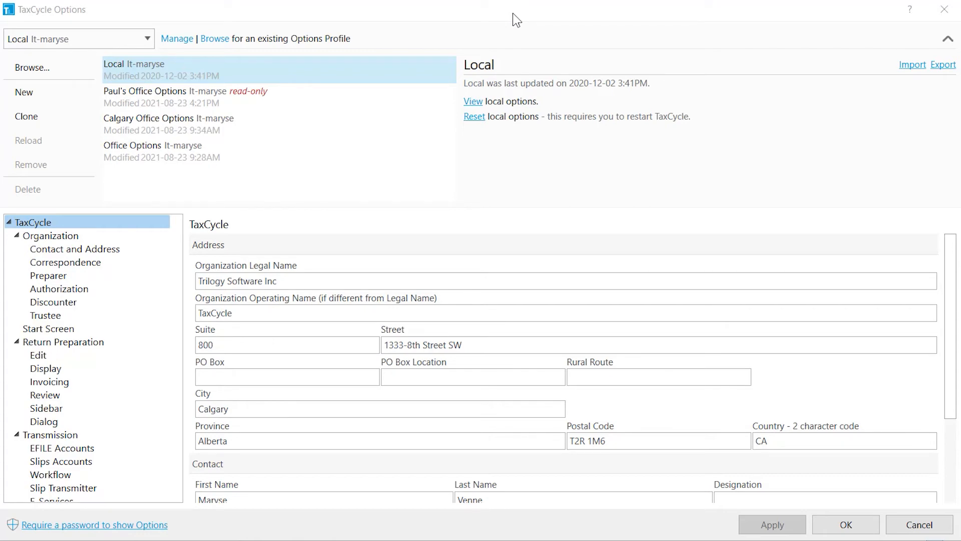
pyautogui.moveTo(836, 86)
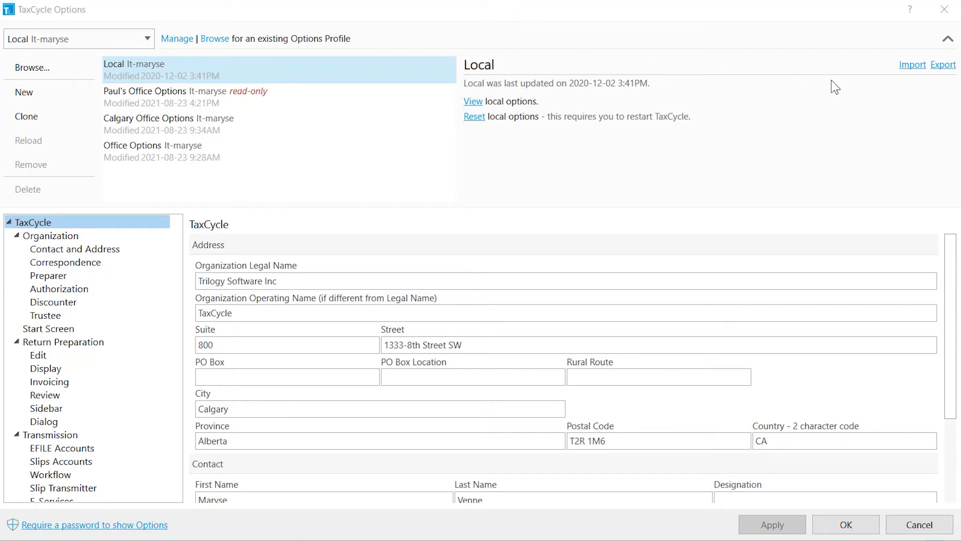
# Step: Export Local options to a zip in Documents and add Bob's Office Options.zip
pyautogui.click(943, 64)
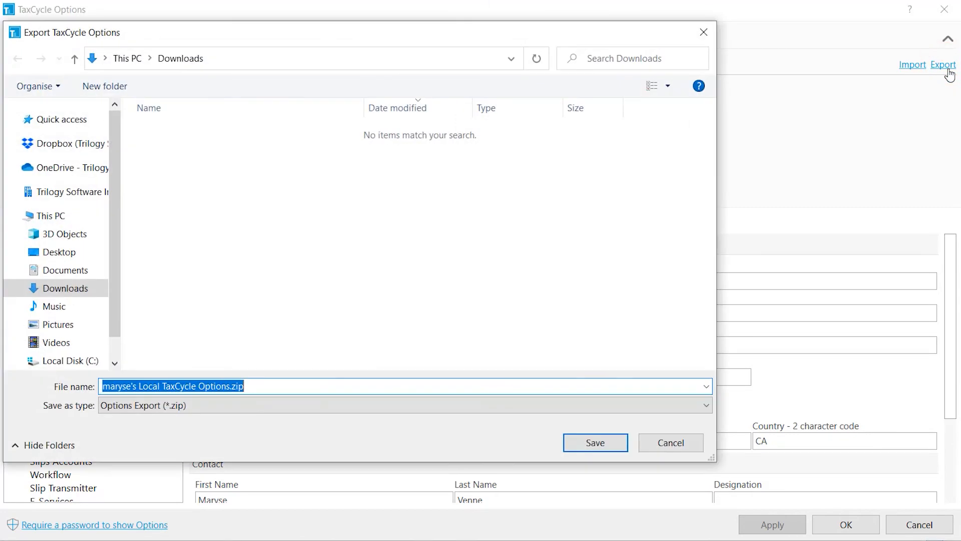
pyautogui.click(65, 270)
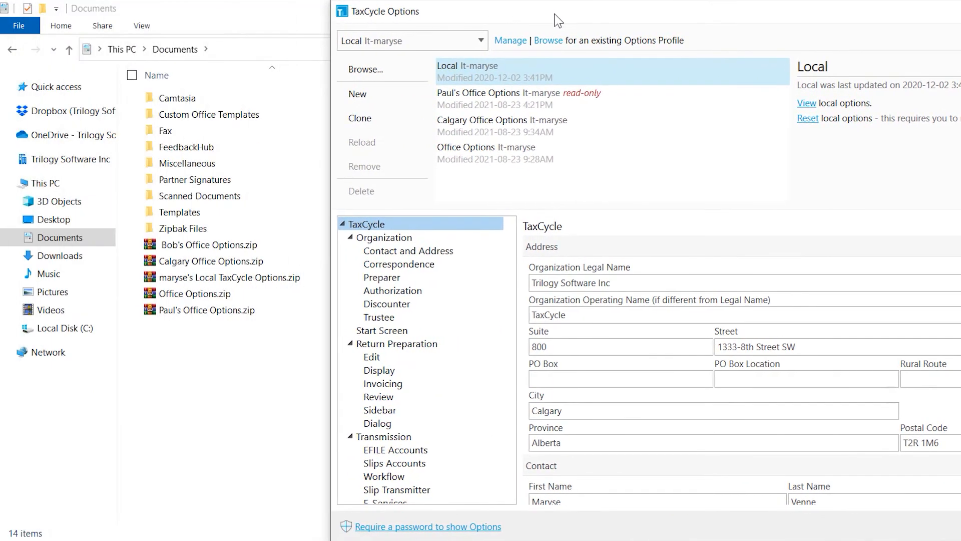
pyautogui.click(208, 245)
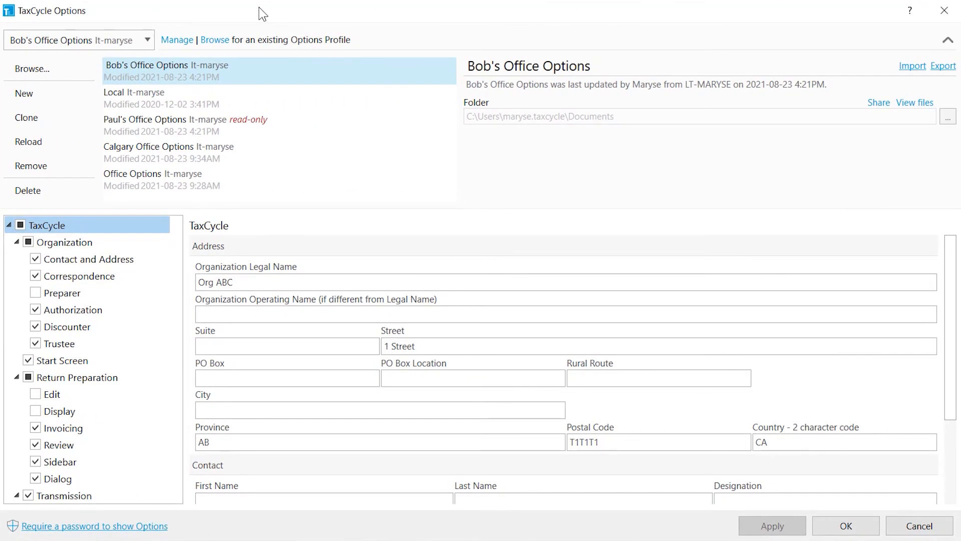
pyautogui.moveTo(184, 158)
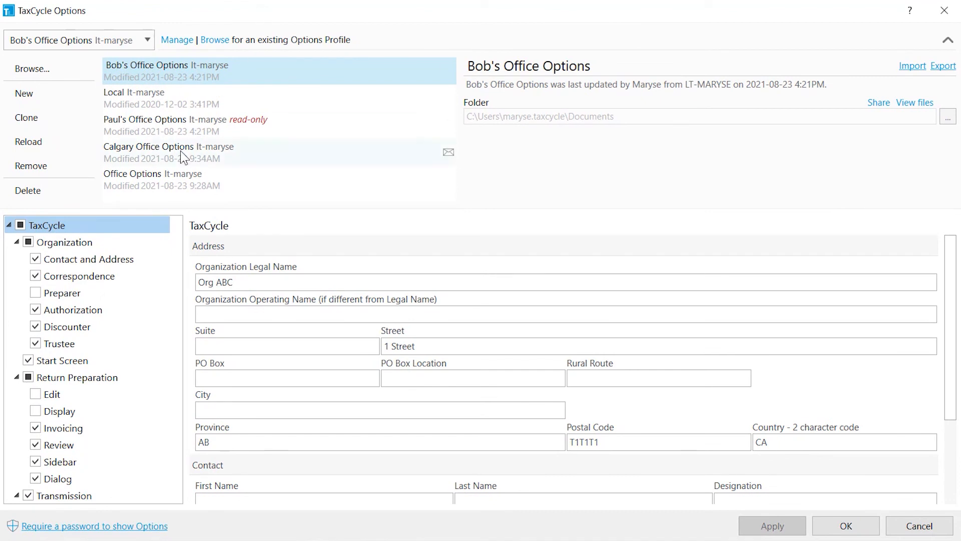
# Step: Delete Paul's Office Options and its file from Manage, confirming the deletion
pyautogui.click(152, 179)
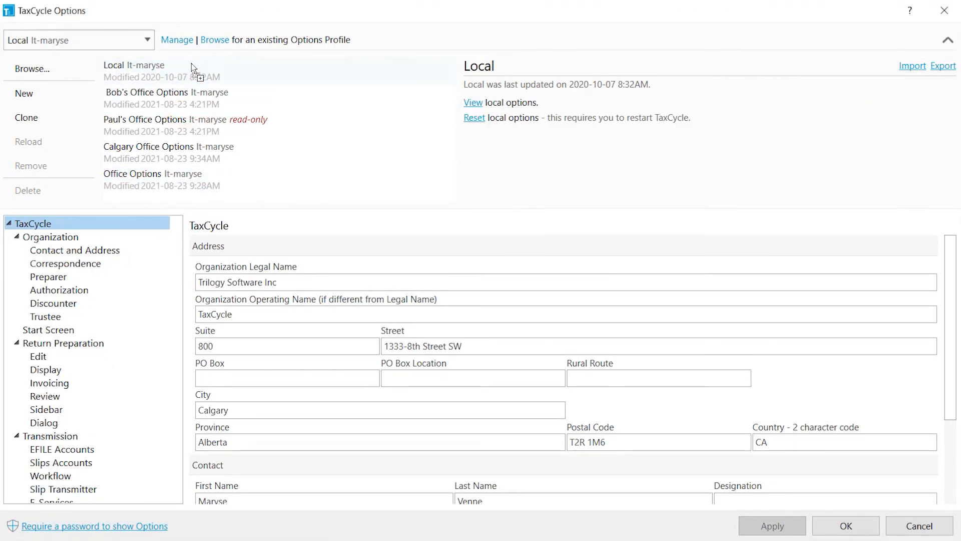
pyautogui.moveTo(180, 120)
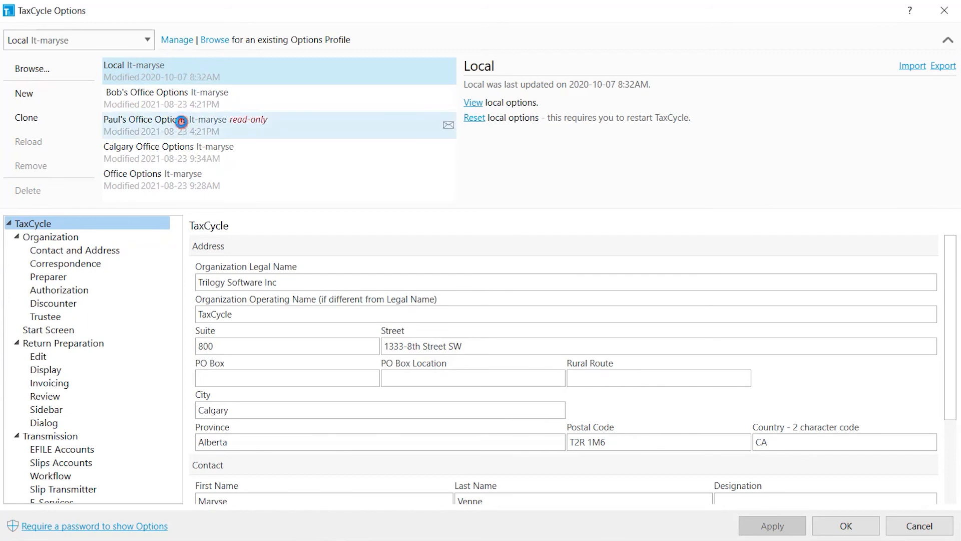
pyautogui.click(28, 191)
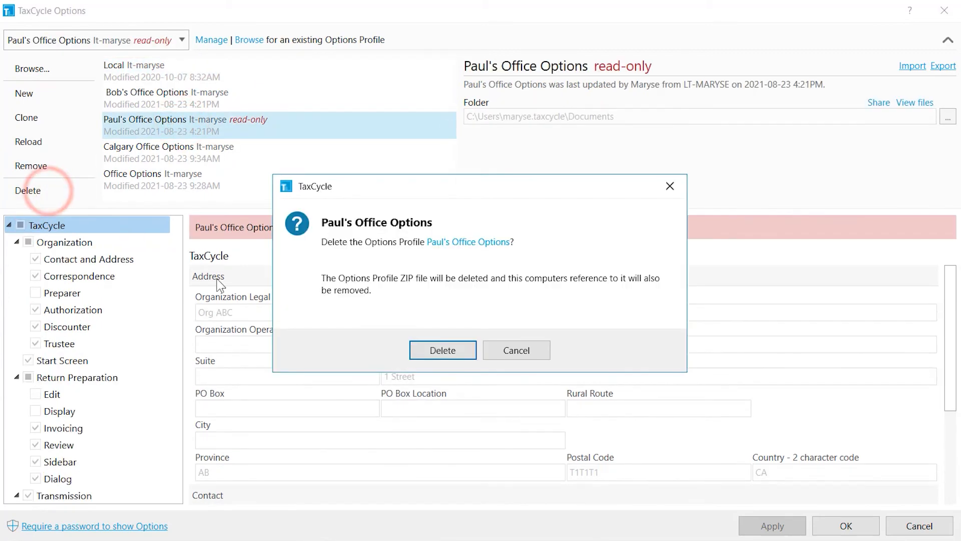
pyautogui.click(442, 350)
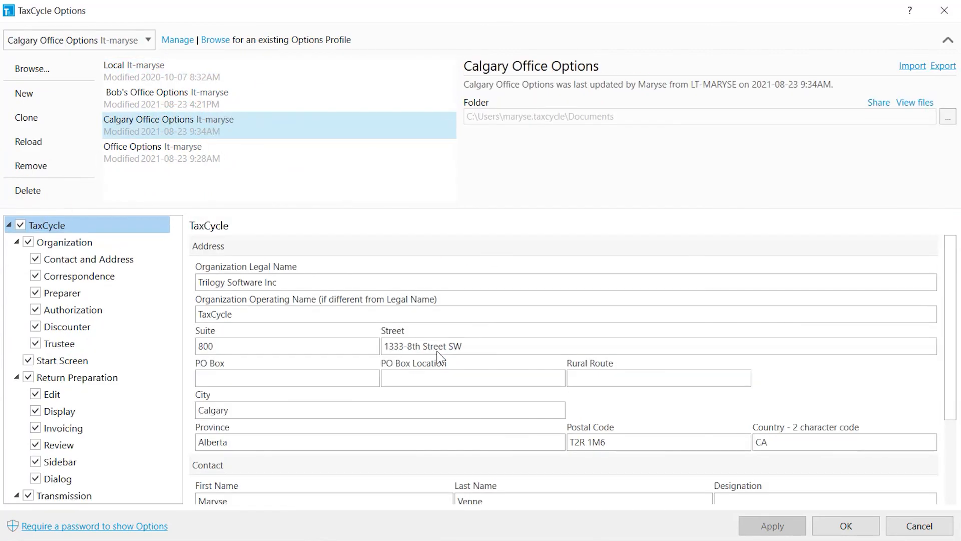
pyautogui.moveTo(30, 165)
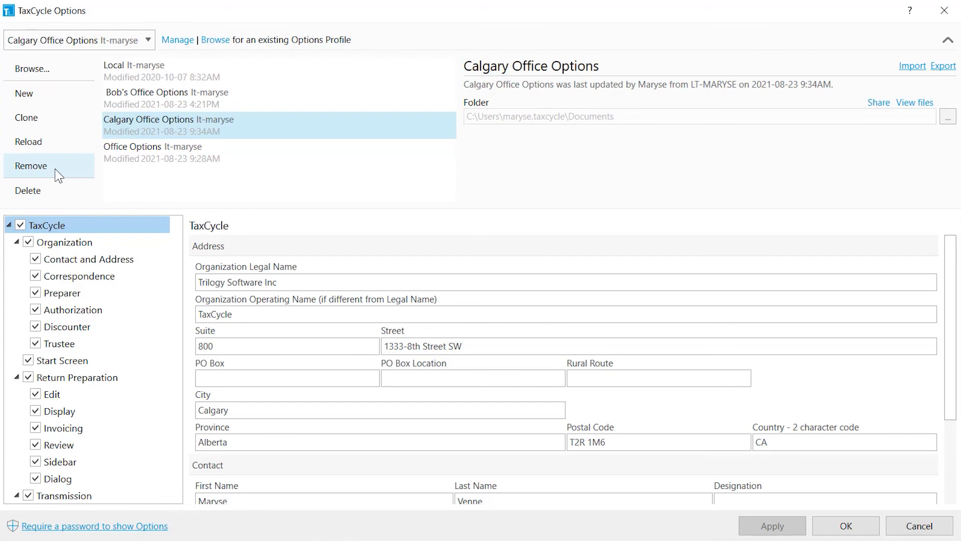
pyautogui.moveTo(28, 142)
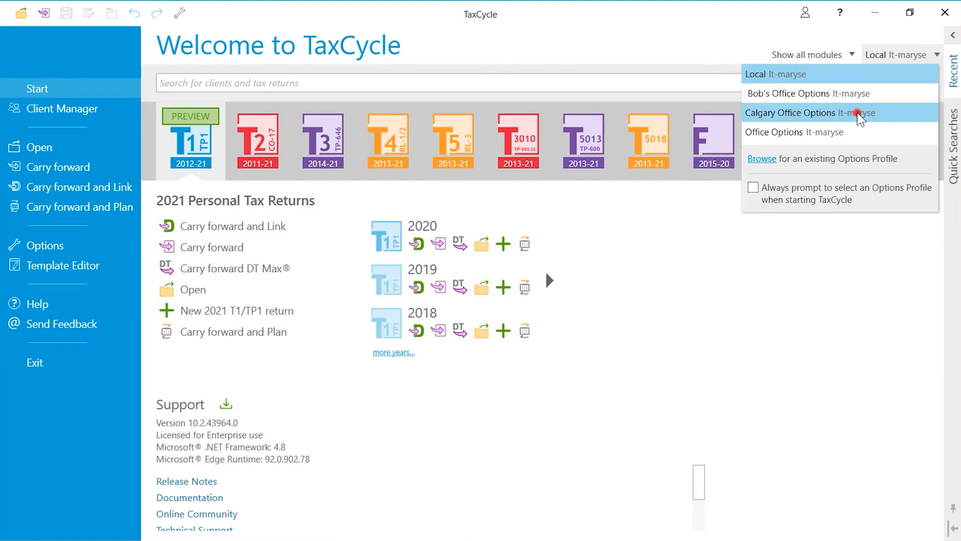
# Step: Choose a profile from the Start screen dropdown and tick 'Always prompt to select an Options Profile'
pyautogui.click(809, 113)
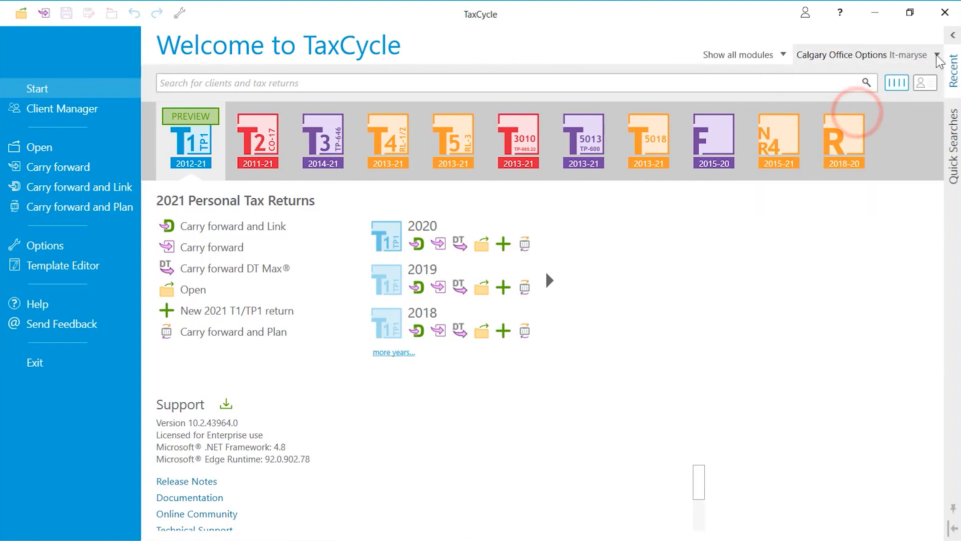
pyautogui.click(936, 55)
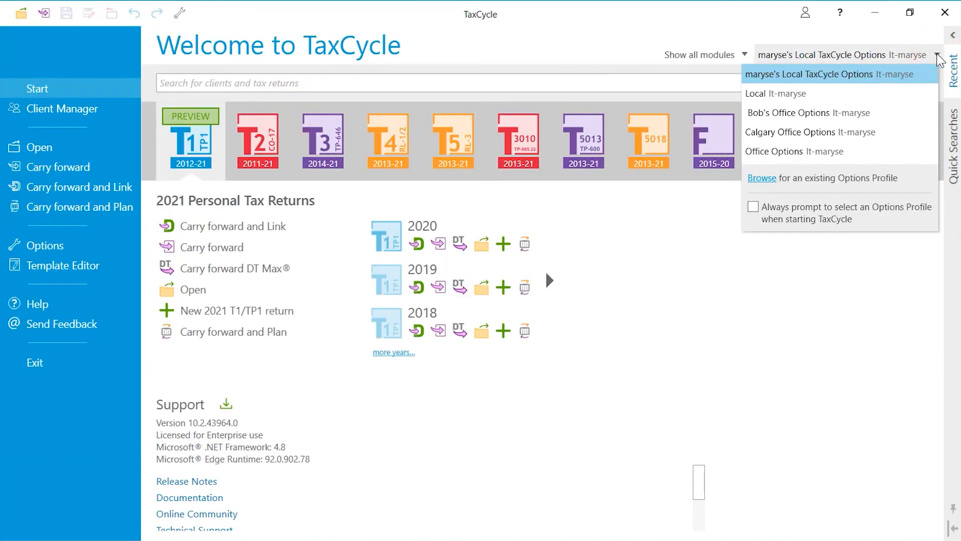
pyautogui.moveTo(947, 74)
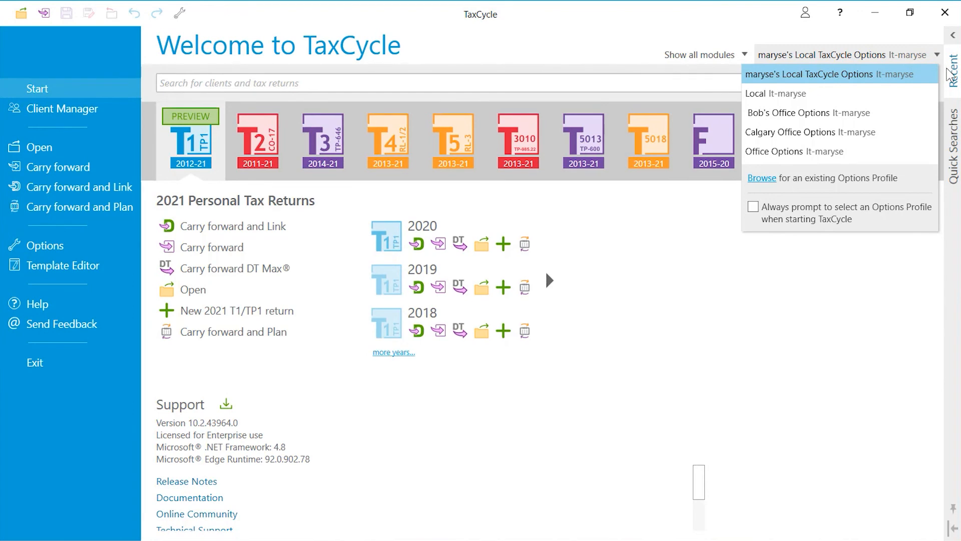
pyautogui.click(753, 207)
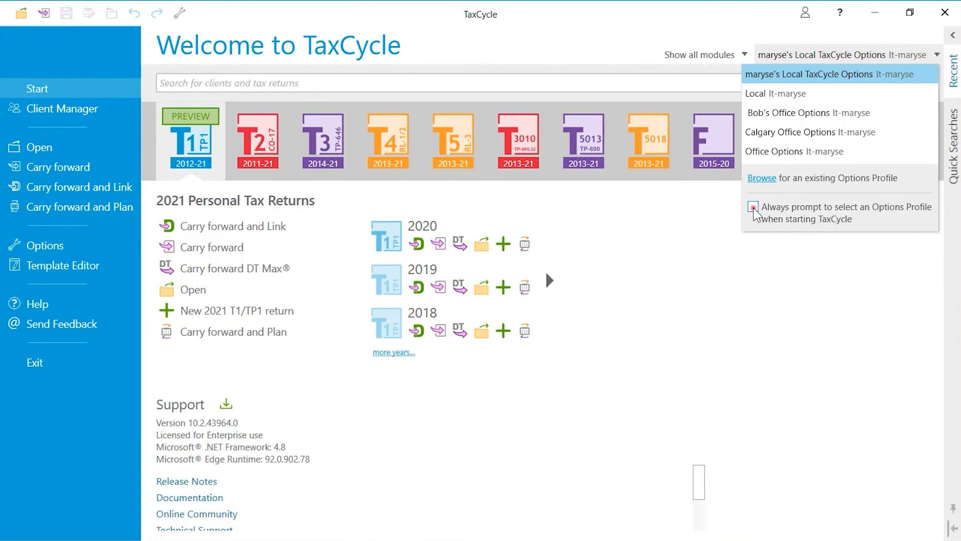
pyautogui.click(753, 209)
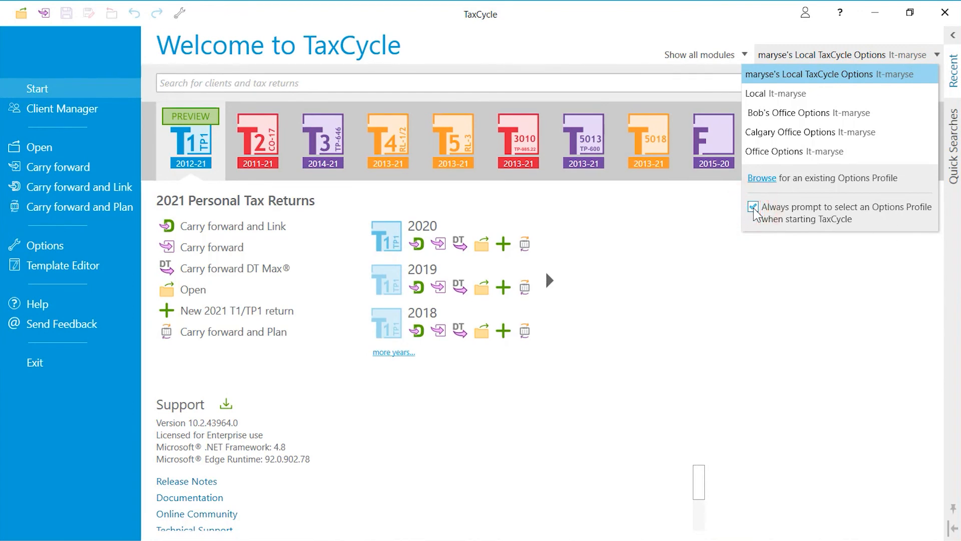